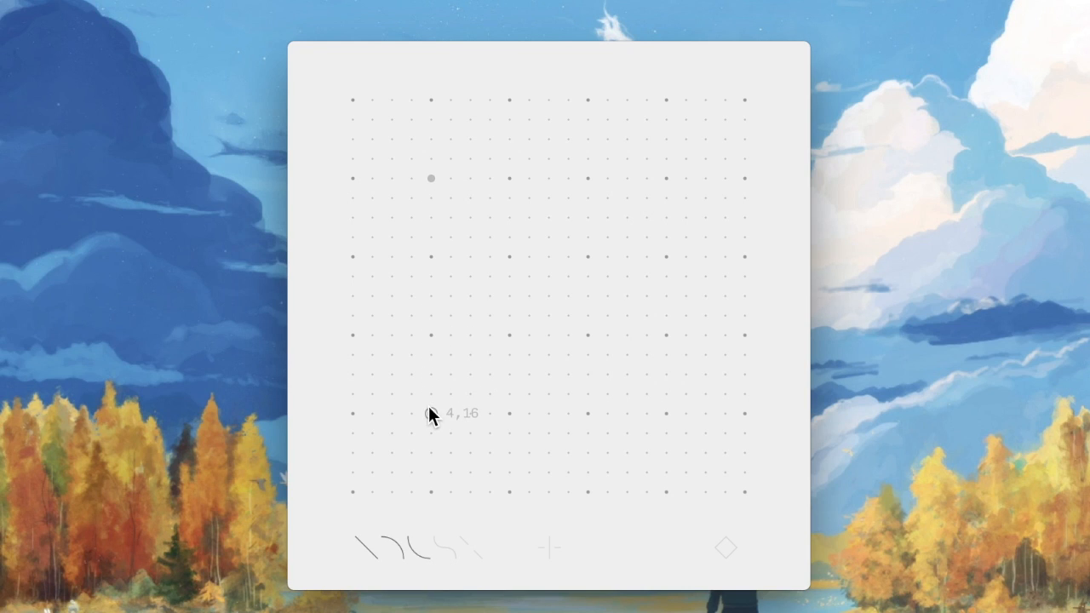
Draw the first thick rounded black arc stroke down the left side of the grid
left_click_drag(429, 179, 430, 413)
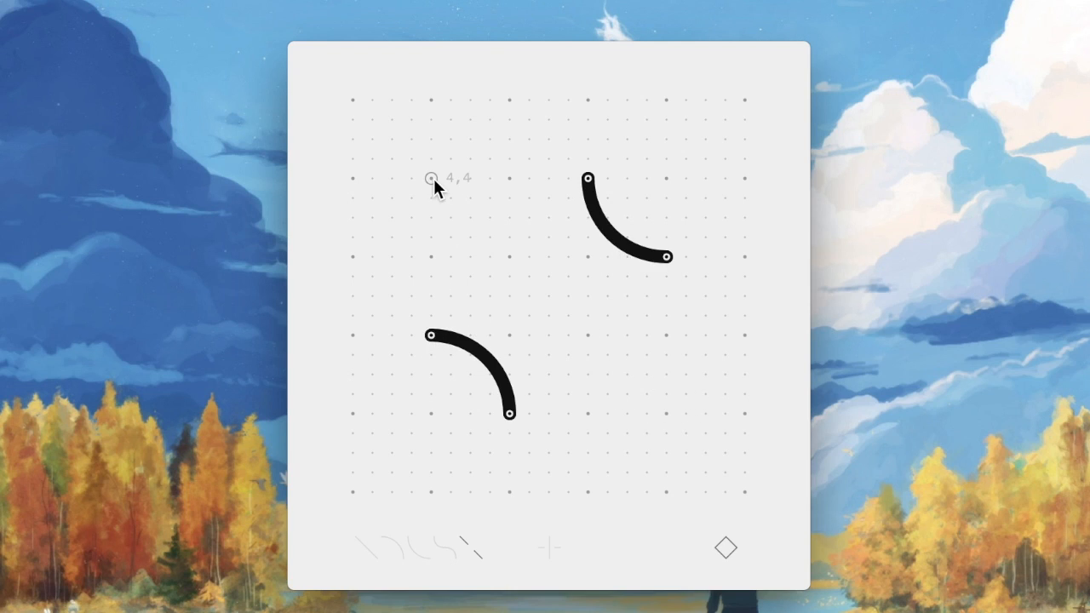
Add a second curved stroke sweeping from the top left toward the lower right
left_click_drag(431, 179, 668, 415)
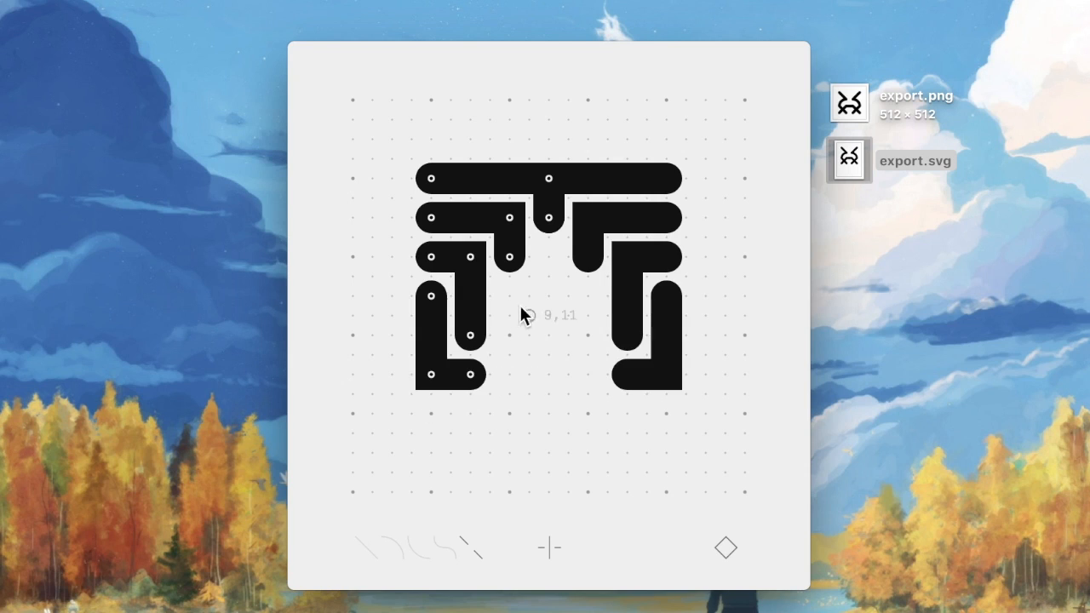
Add a rounded vertical stroke in the glyph's lower middle rows
left_click_drag(523, 315, 536, 456)
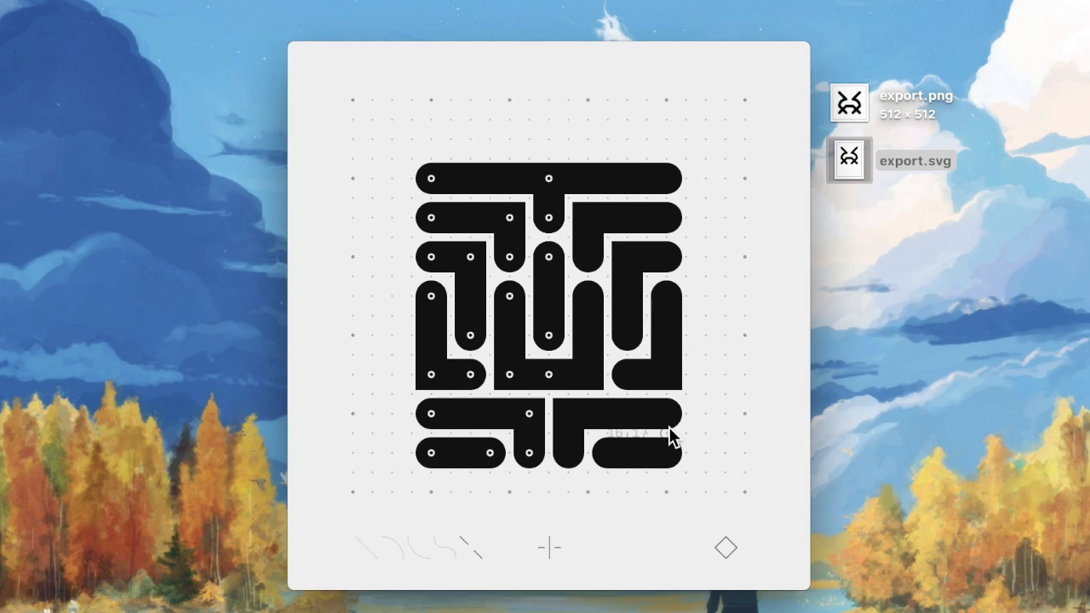
Hide the dot grid, then preview and close the exported PNG
left_click(725, 547)
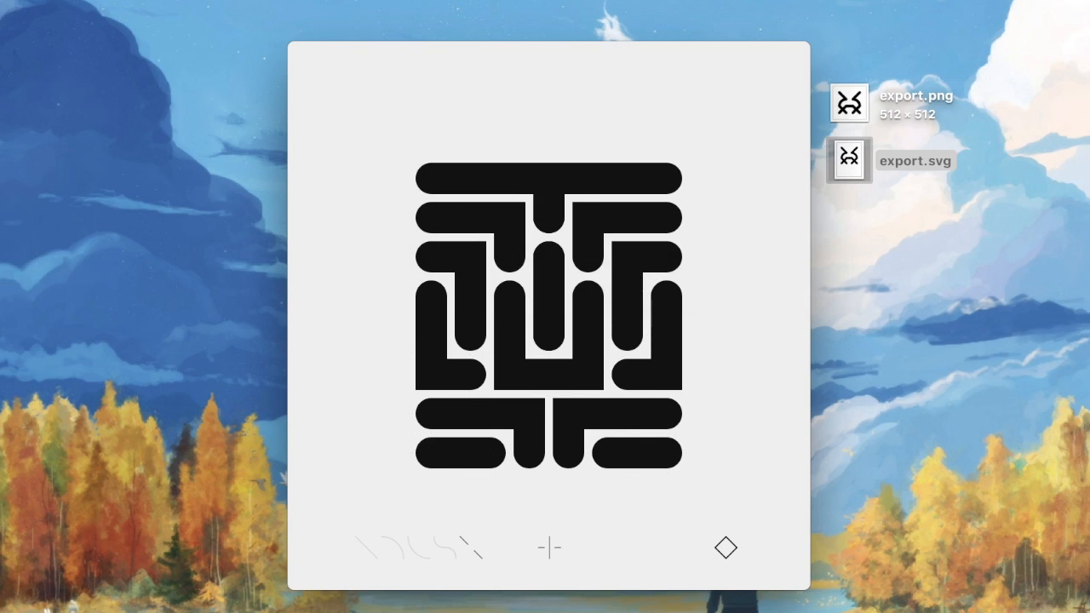
left_click(848, 103)
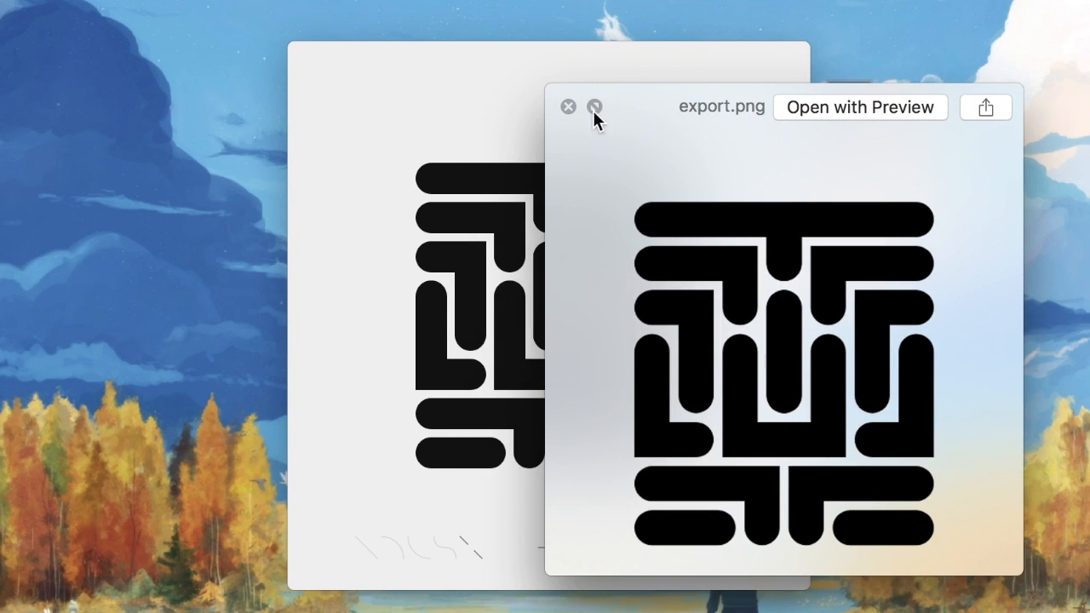
left_click(568, 106)
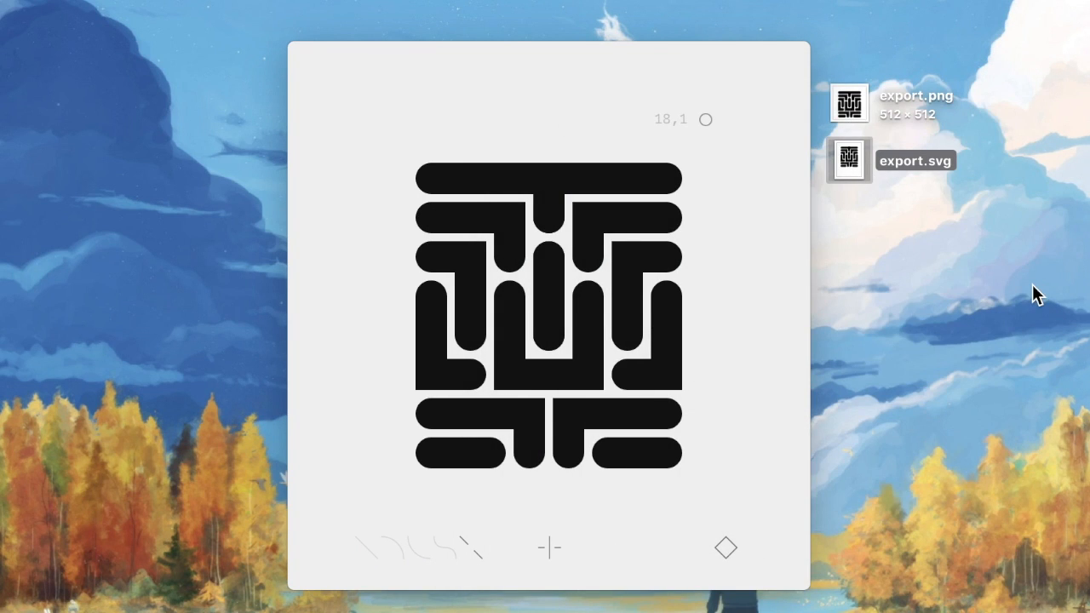